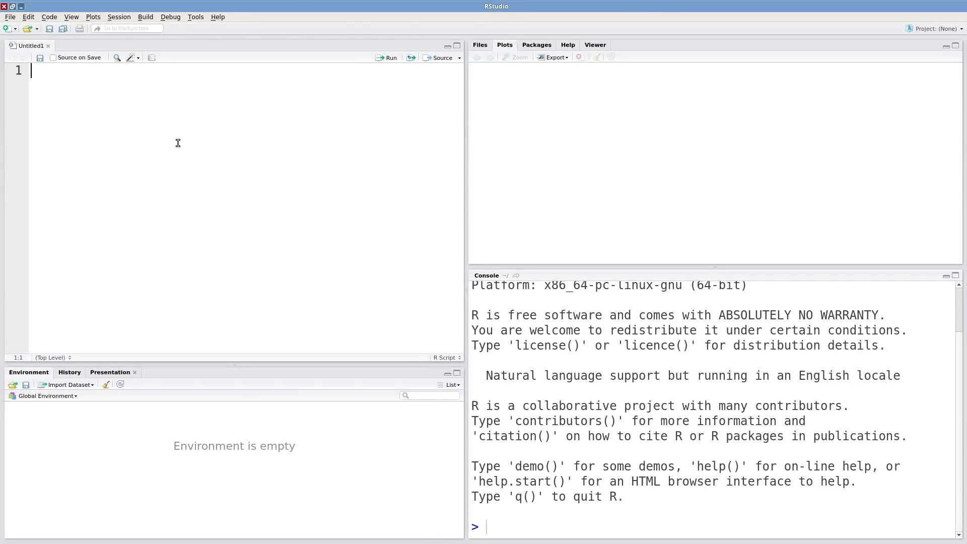
mouse_move(501, 315)
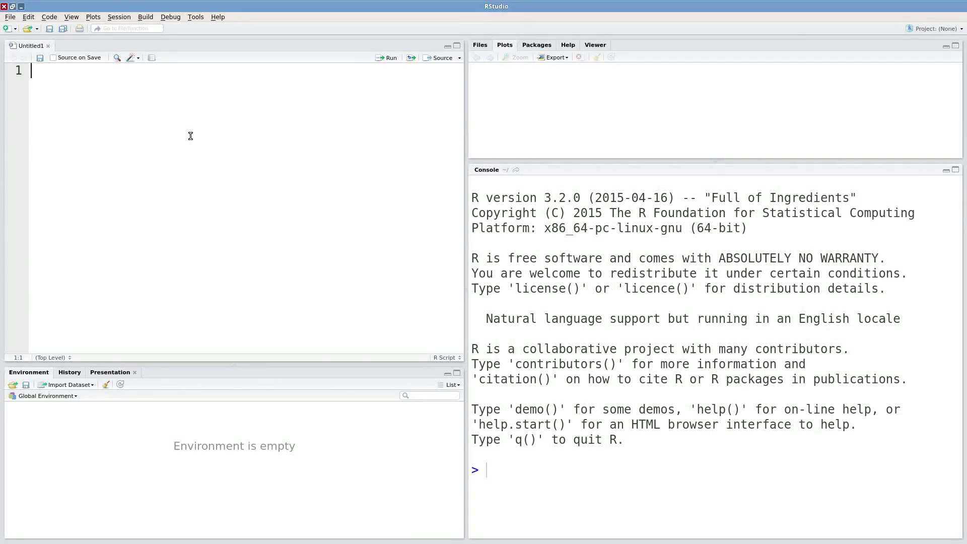
Write iris on line 1 and print all 150 rows with their five columns in the console.
text(iris)
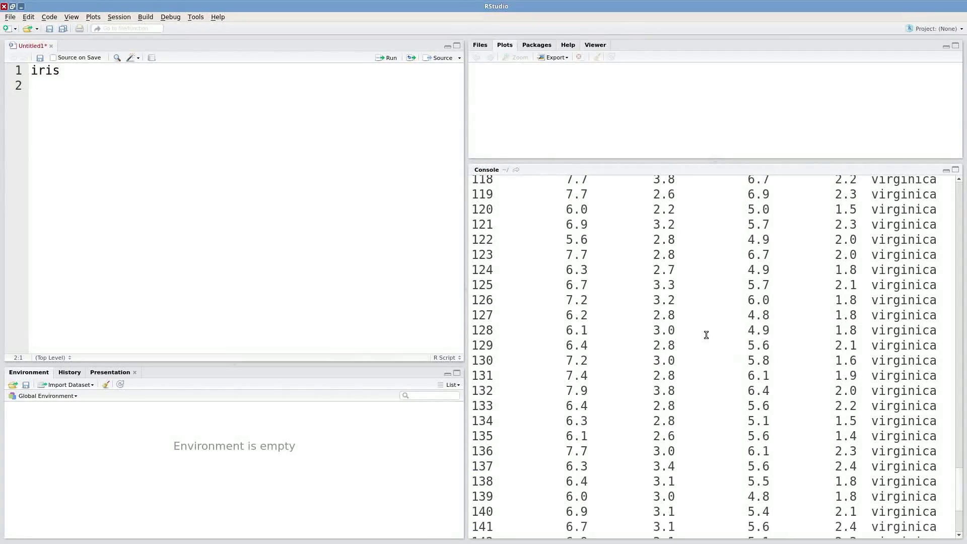
scroll(up, 3)
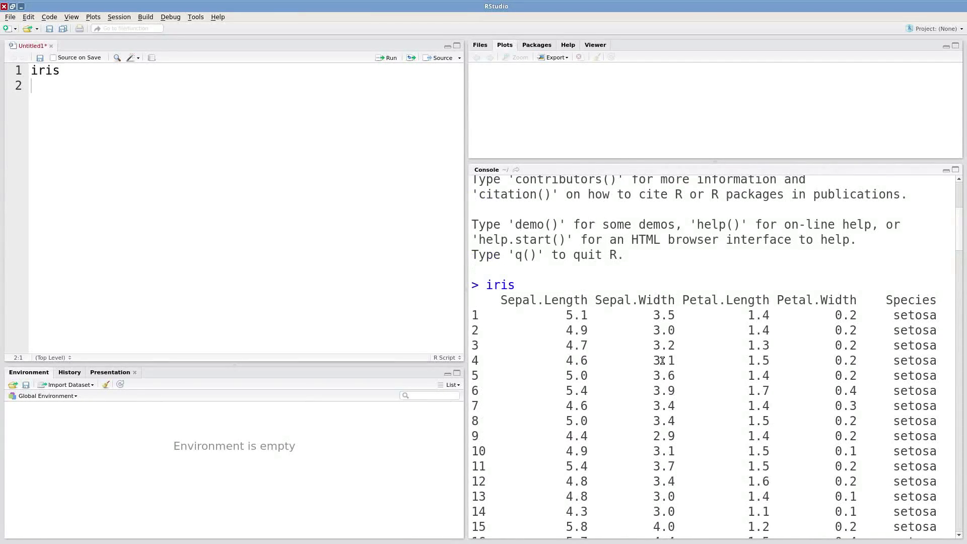
Run str(iris) and highlight Species and its level versicolor in the structure output.
text(str)
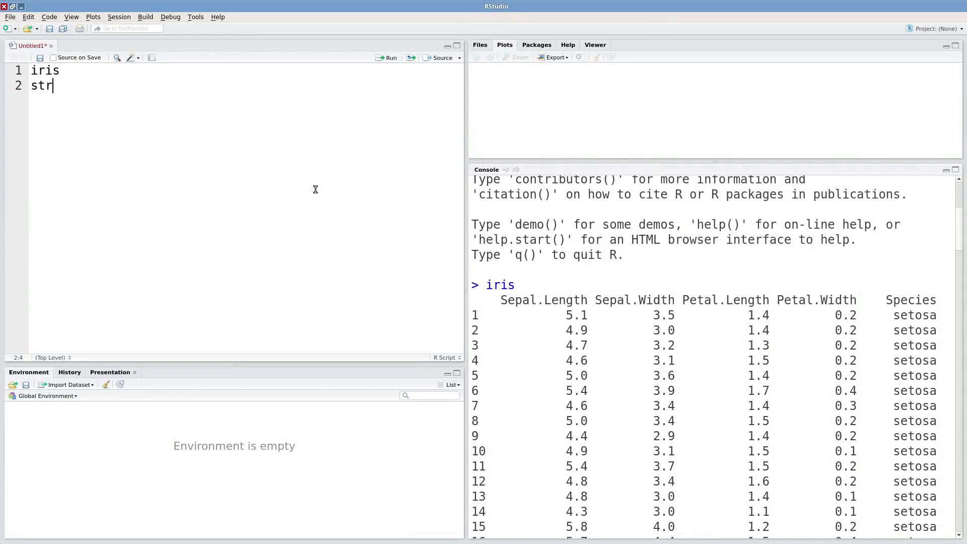
text((iris))
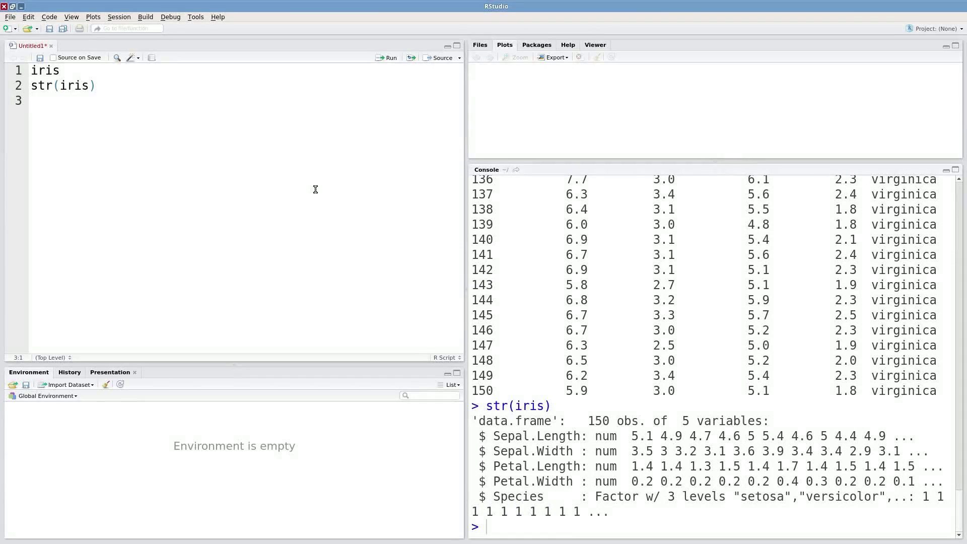
mouse_move(584, 412)
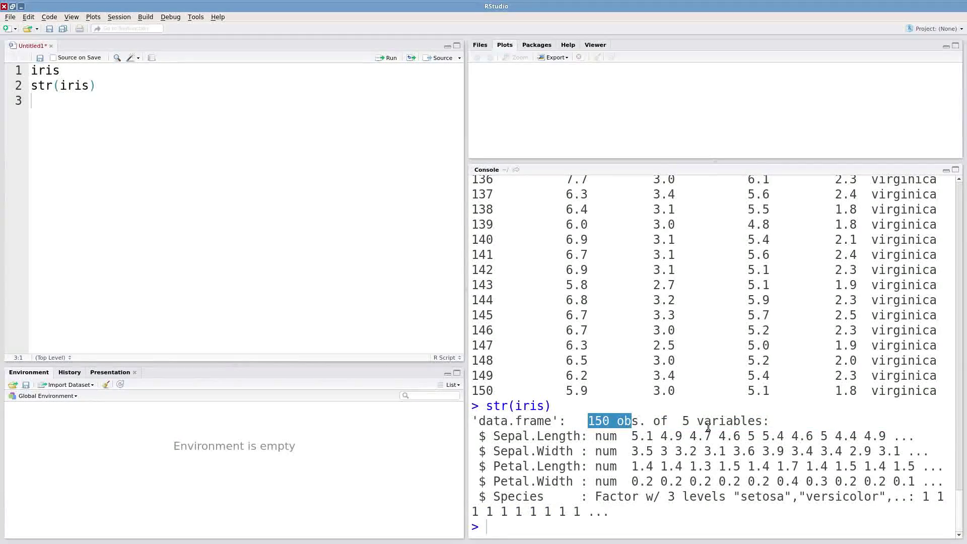
mouse_move(558, 415)
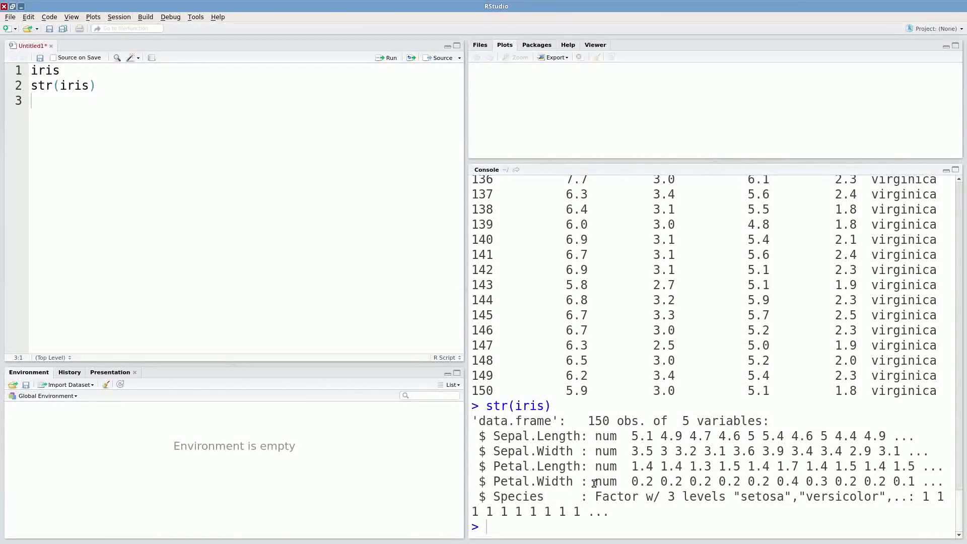
double_click(540, 436)
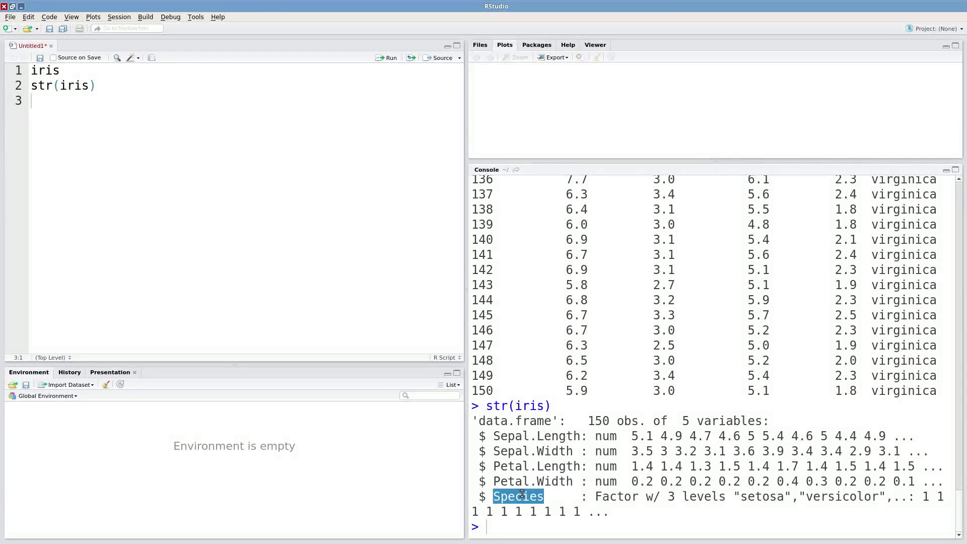
mouse_move(597, 497)
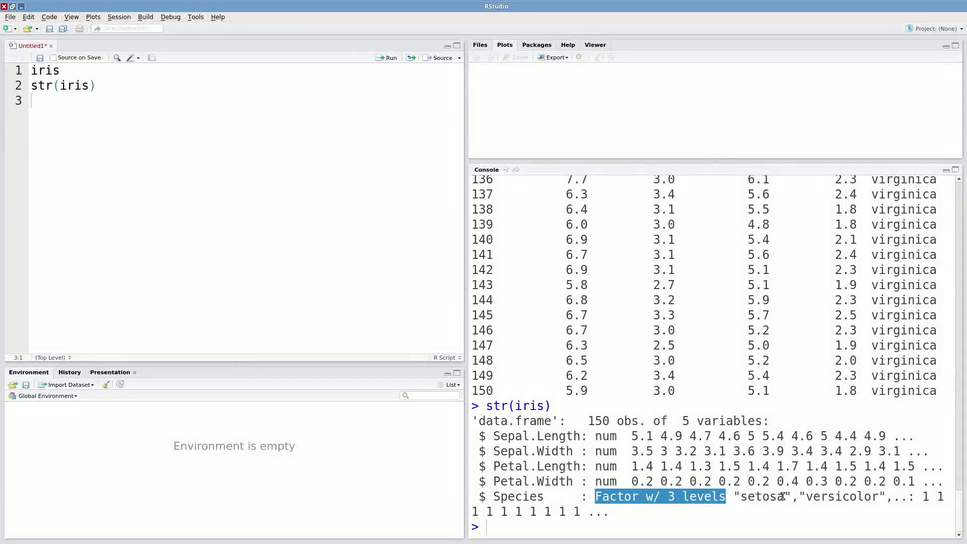
double_click(763, 497)
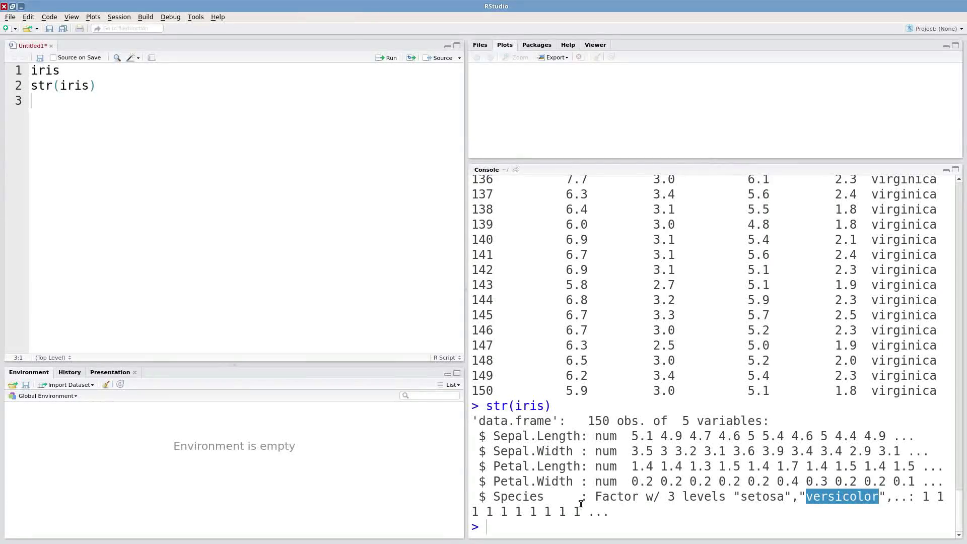
mouse_move(648, 500)
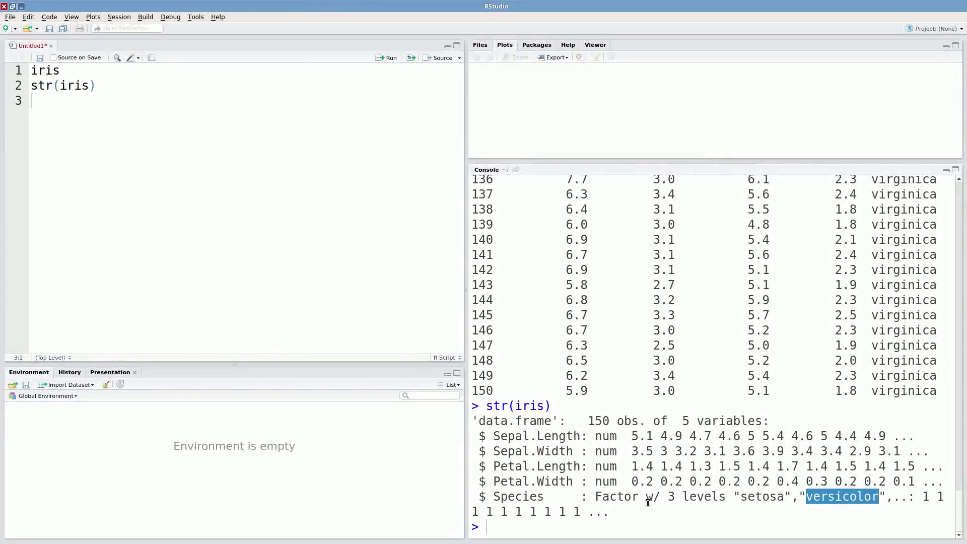
scroll(up, 3)
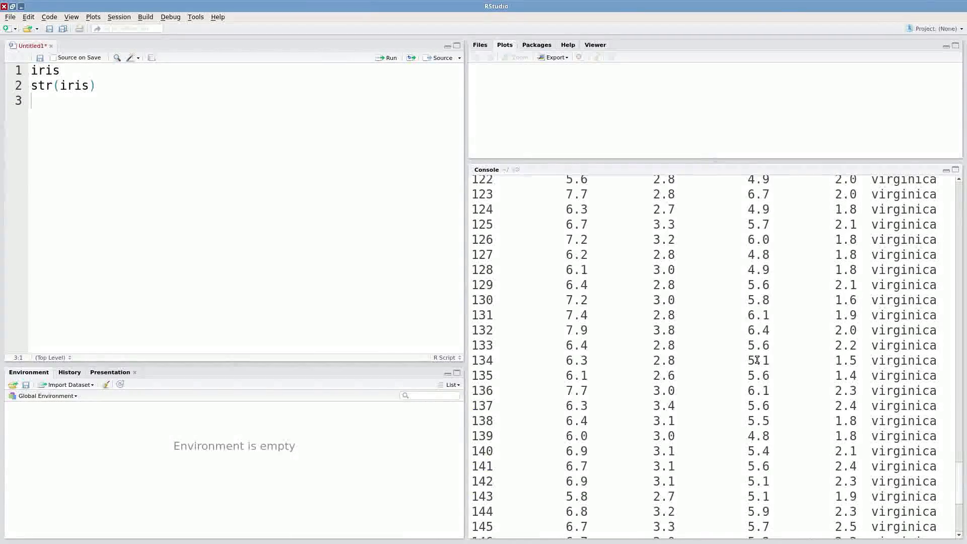
scroll(up, 3)
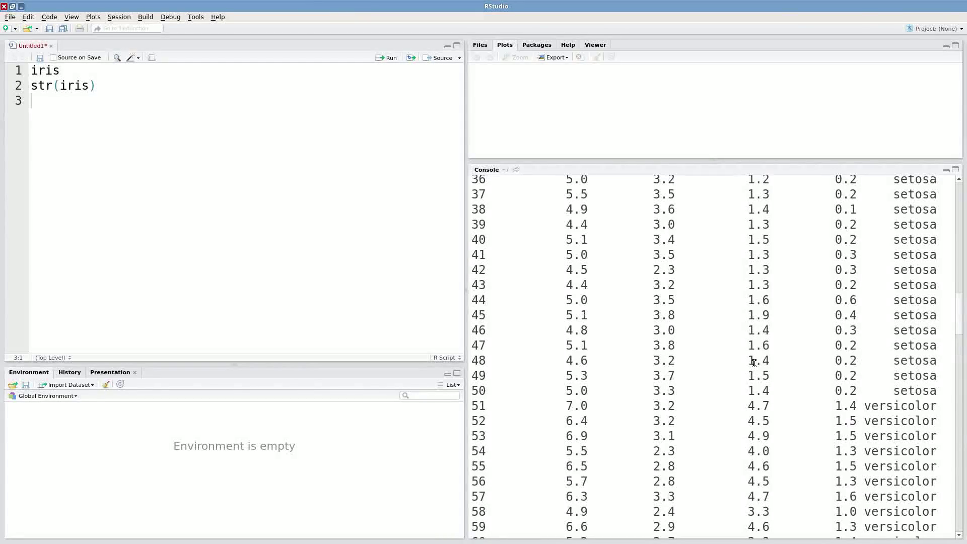
scroll(up, 3)
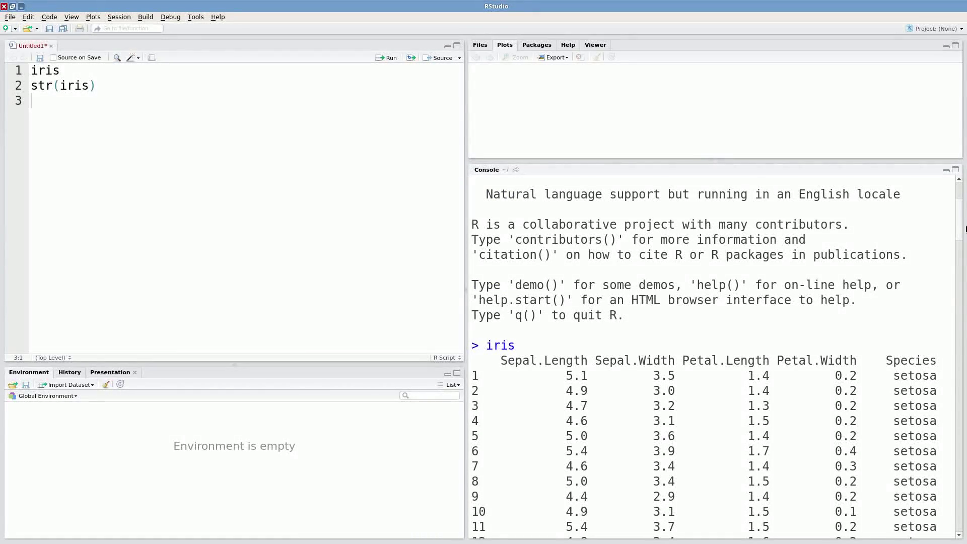
scroll(down, 3)
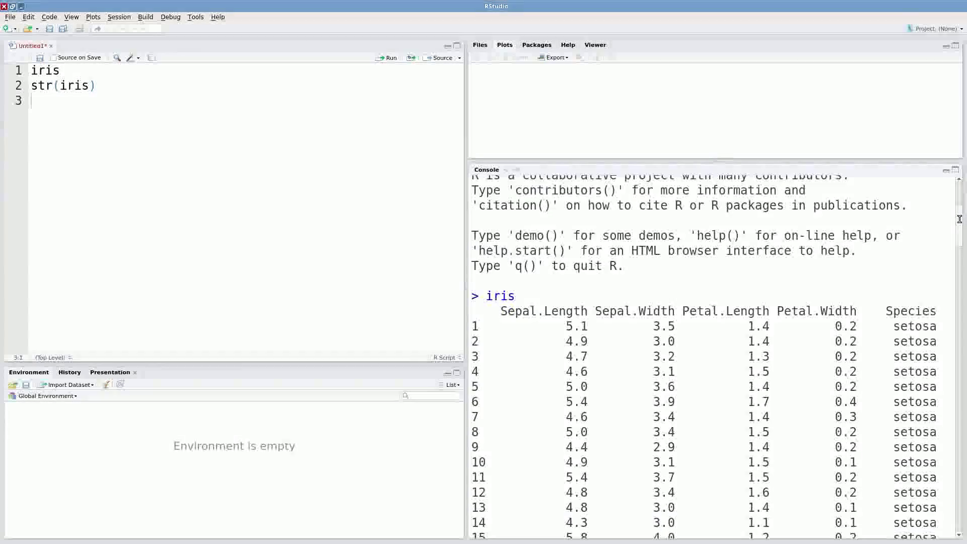
click(390, 57)
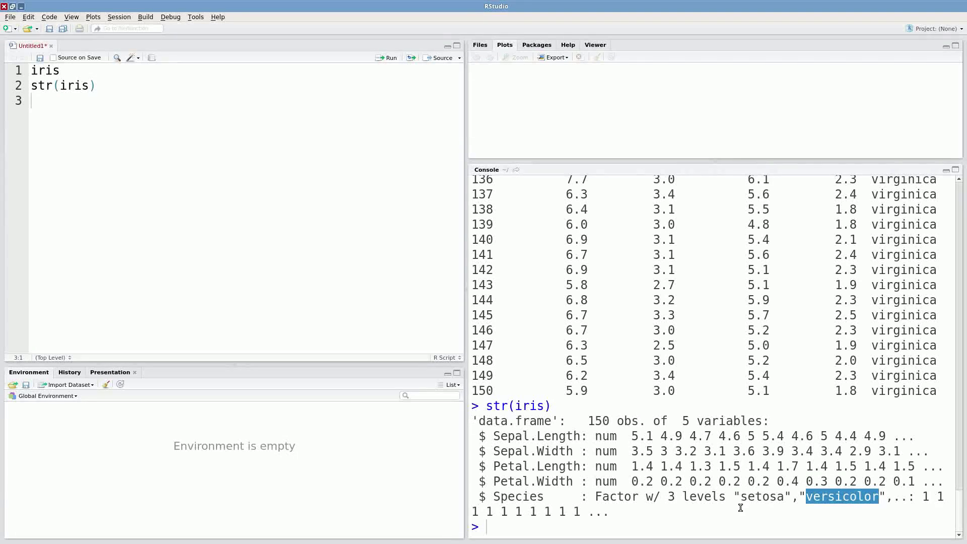
mouse_move(825, 497)
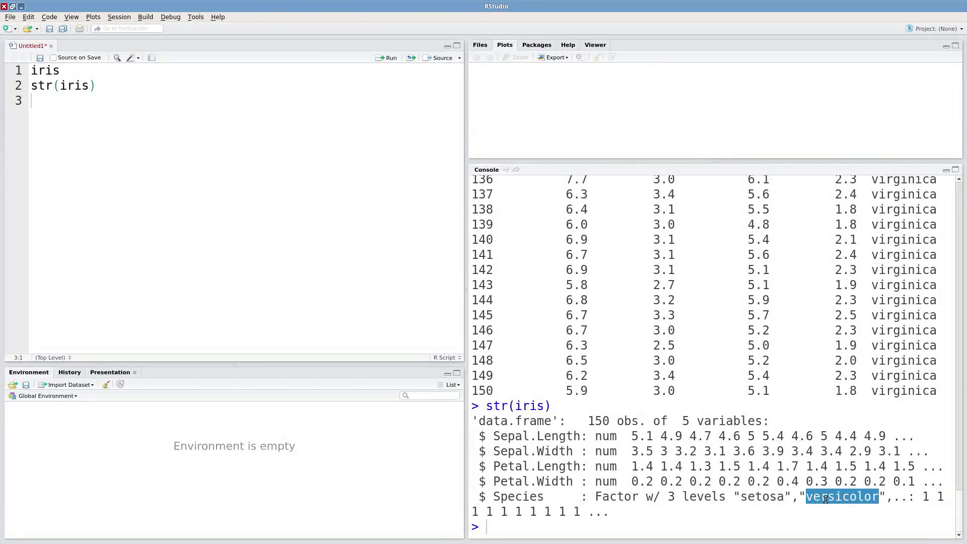
mouse_move(919, 500)
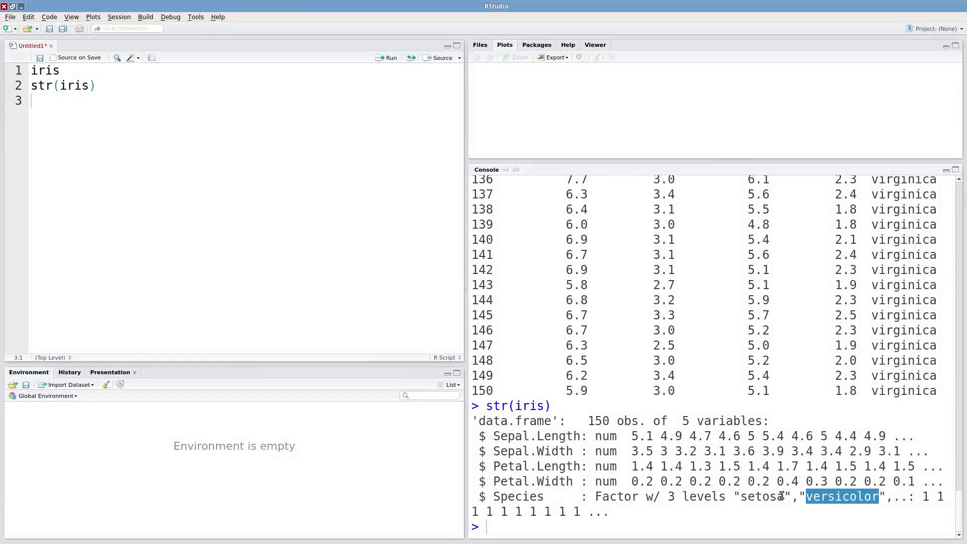
mouse_move(784, 488)
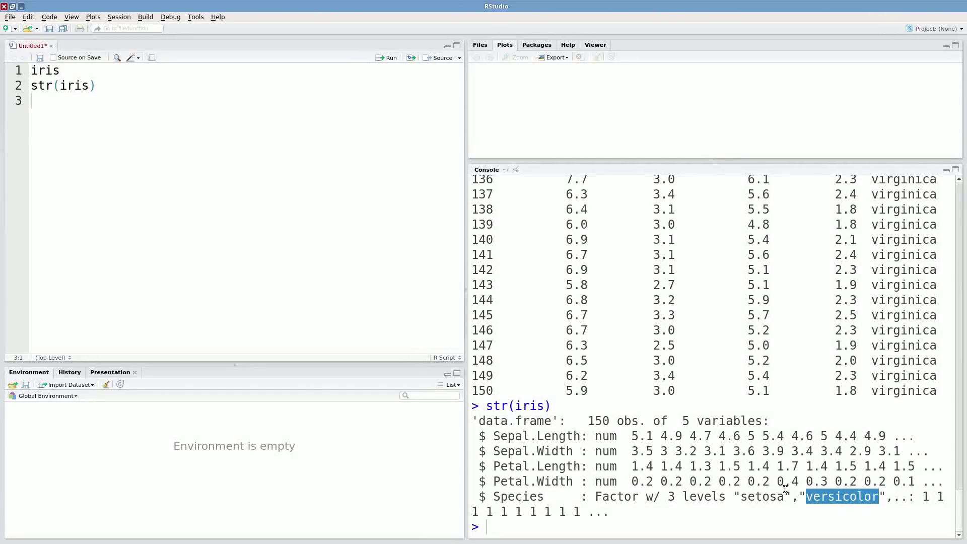
mouse_move(442, 271)
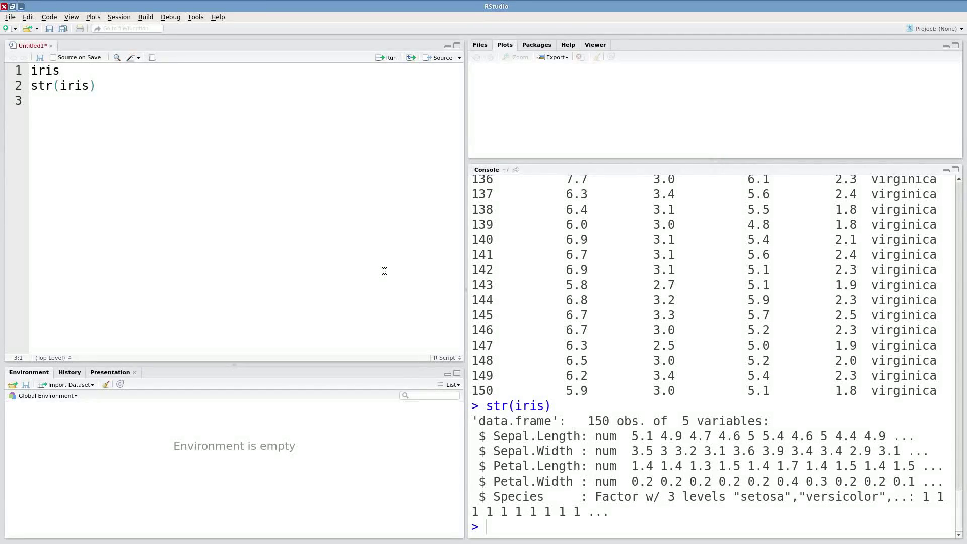
Write iris[1, ] on a new line to show the first row: 5.1, 3.5, 1.4, 0.2, setosa.
key(Return)
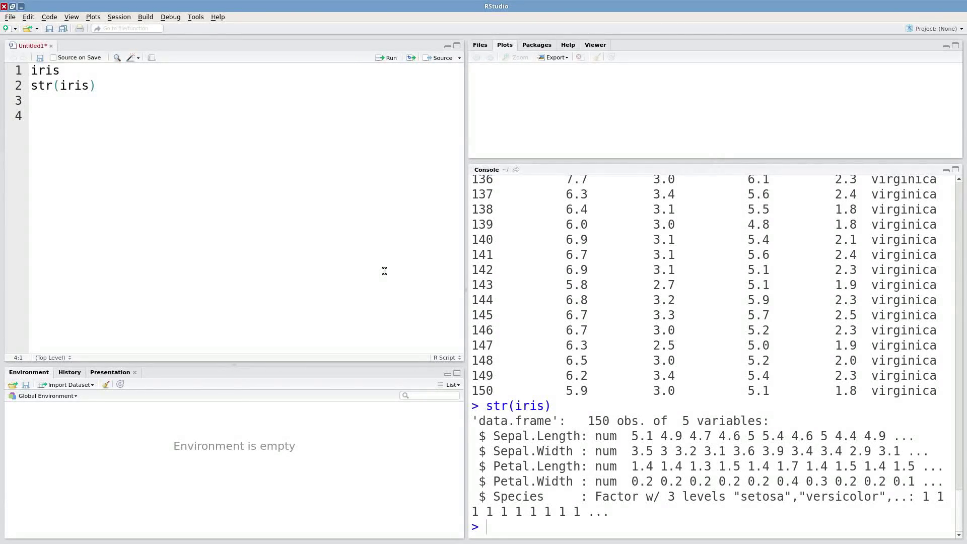
text(iris)
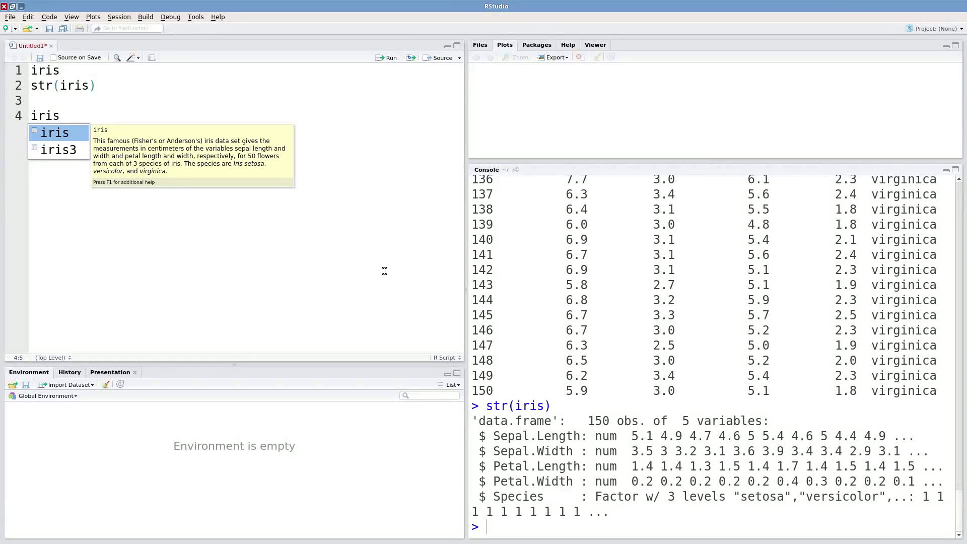
text([)
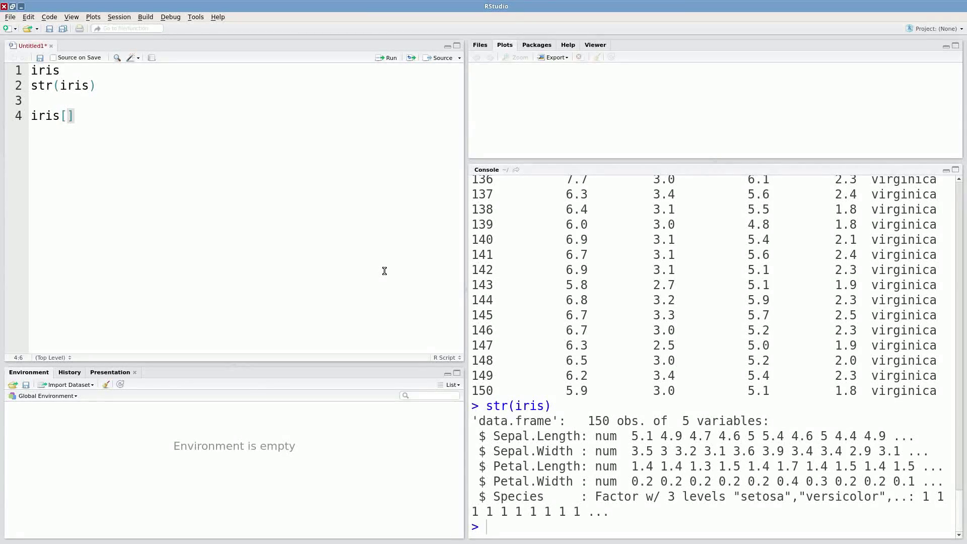
text(1)
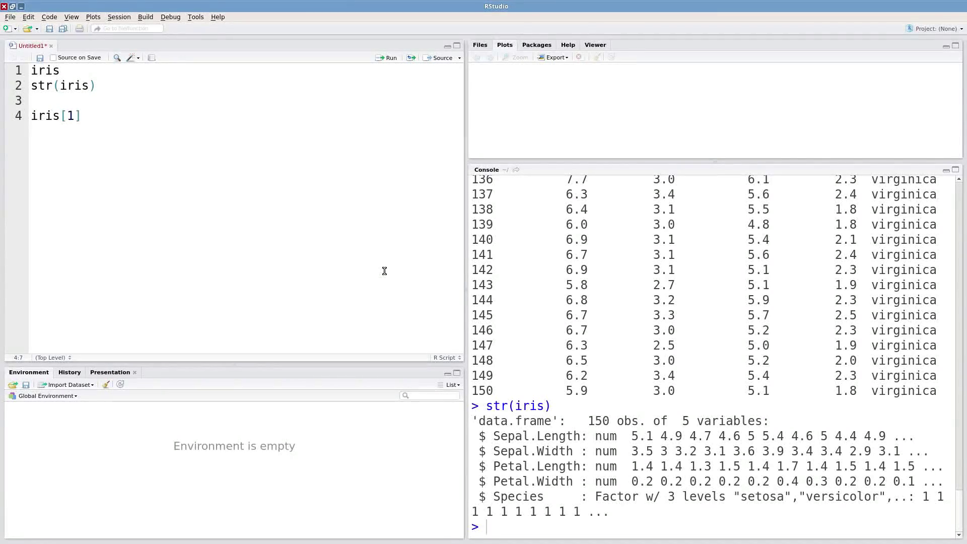
text(,)
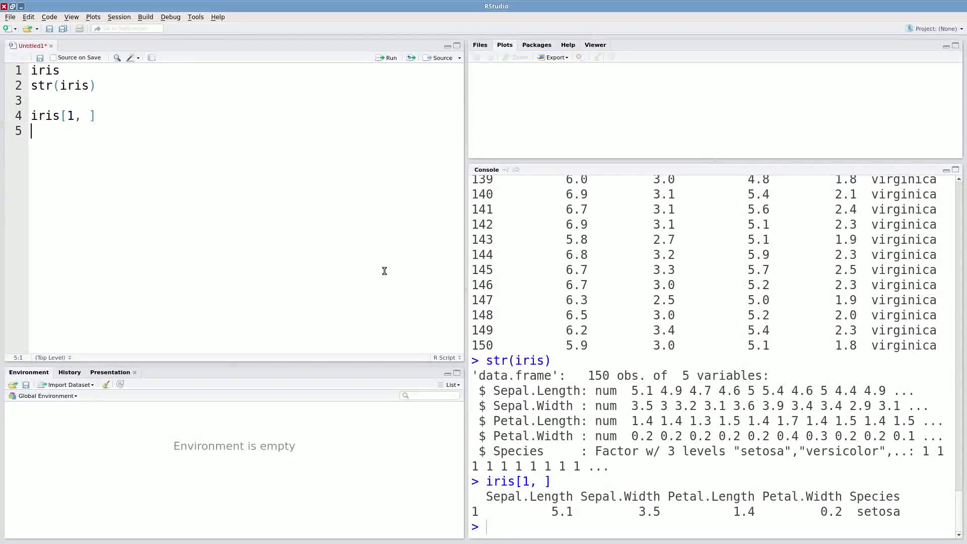
mouse_move(808, 511)
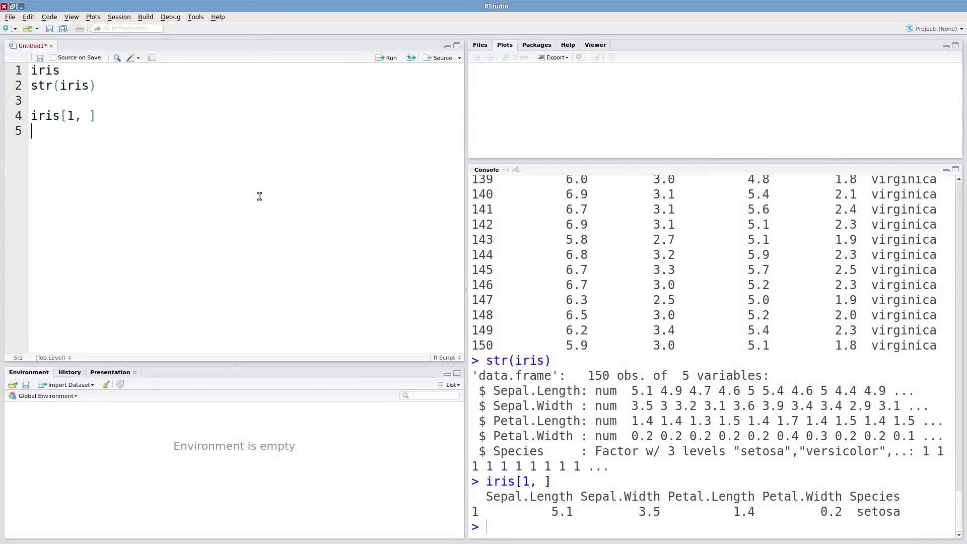
Extend the row index to 1:10 so the line prints the first ten setosa rows.
click(74, 116)
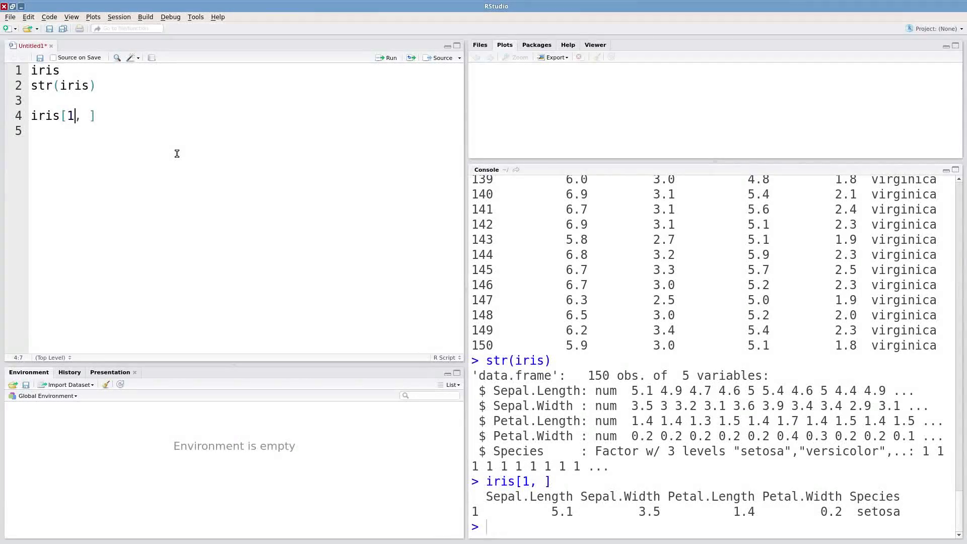
text(:10)
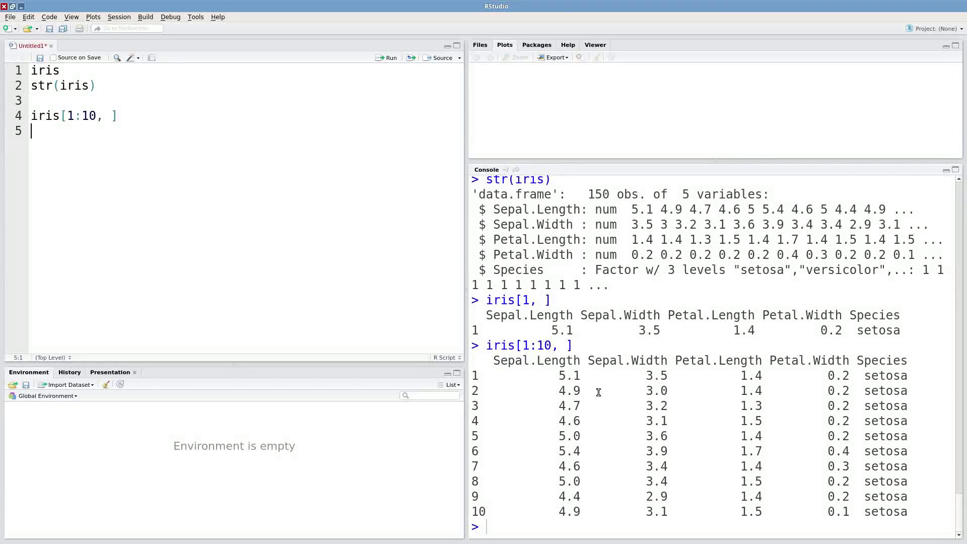
mouse_move(262, 240)
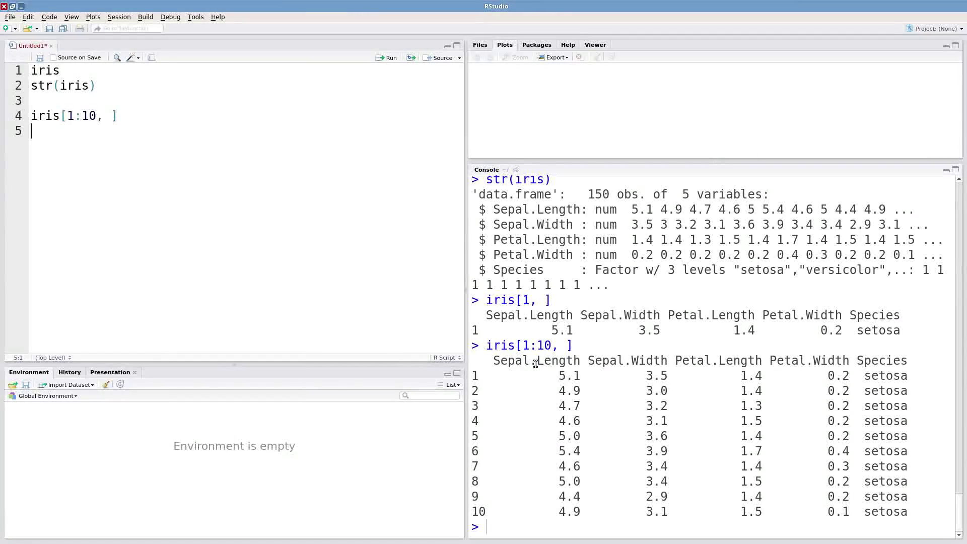
mouse_move(329, 265)
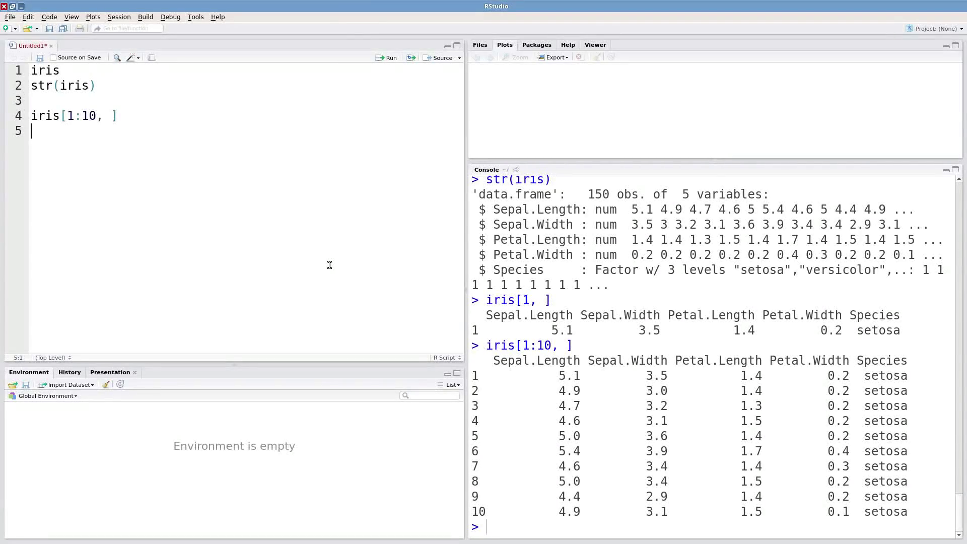
Run iris[, 1] to print all 150 Sepal.Length values as a numeric vector.
text(iris[, 1])
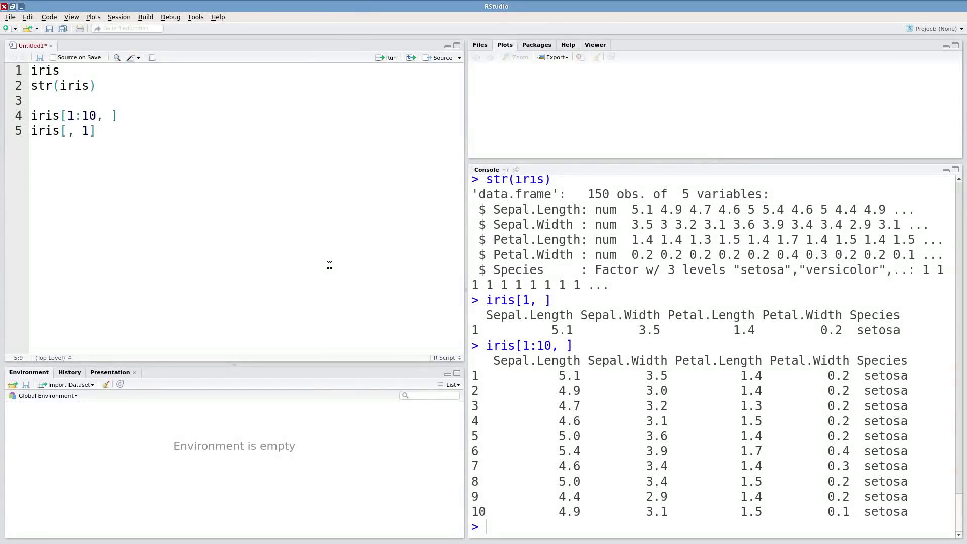
click(391, 57)
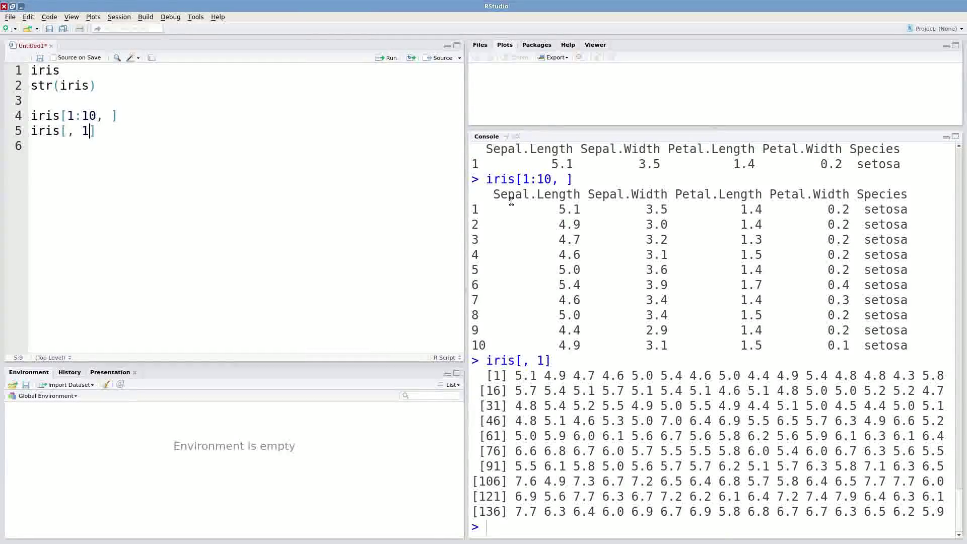
key(Return)
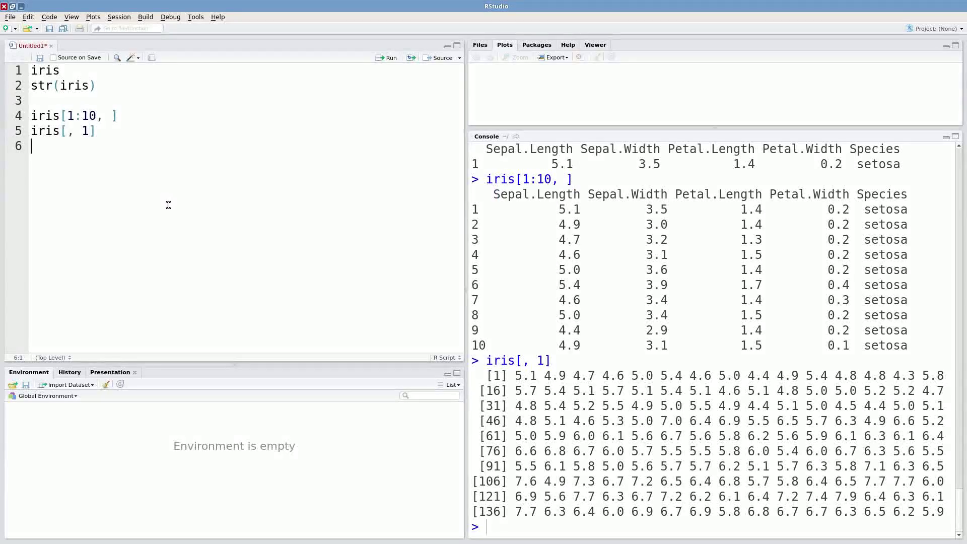
Run iris$Sepal.Length via autocomplete, printing the same 150 values as the column index.
text(iris)
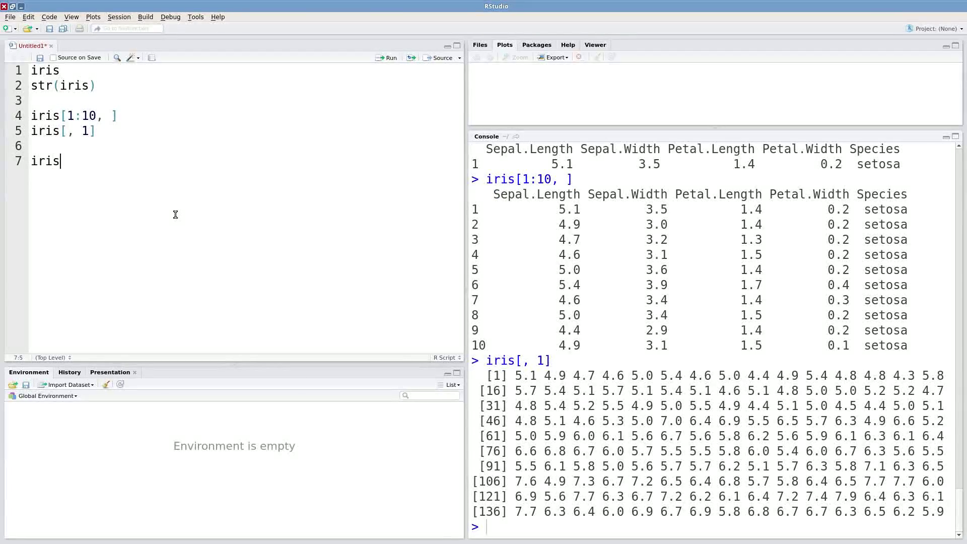
text($)
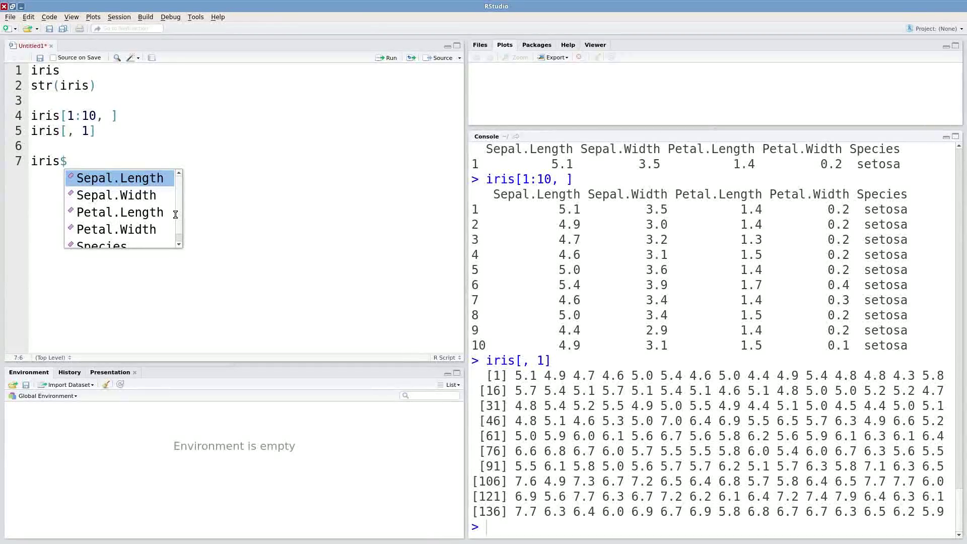
click(120, 179)
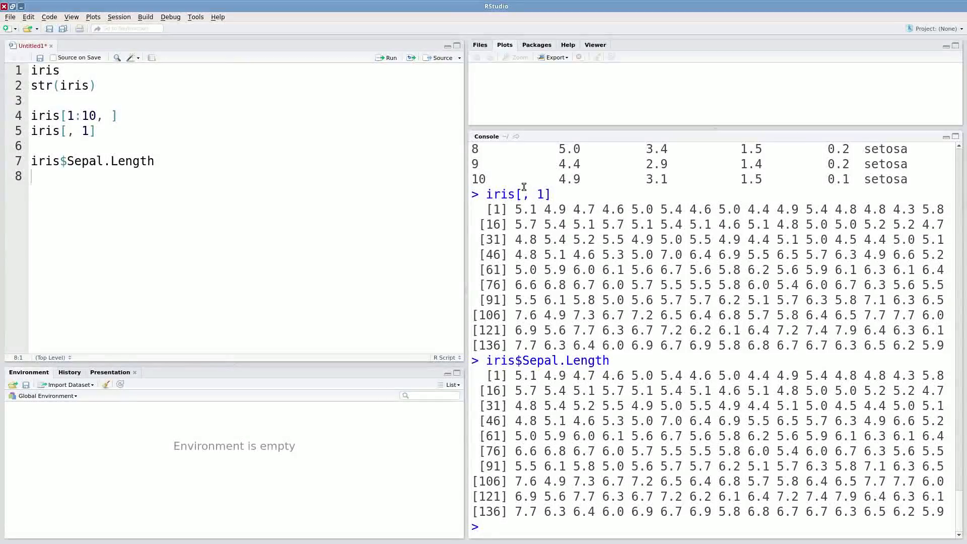
double_click(539, 194)
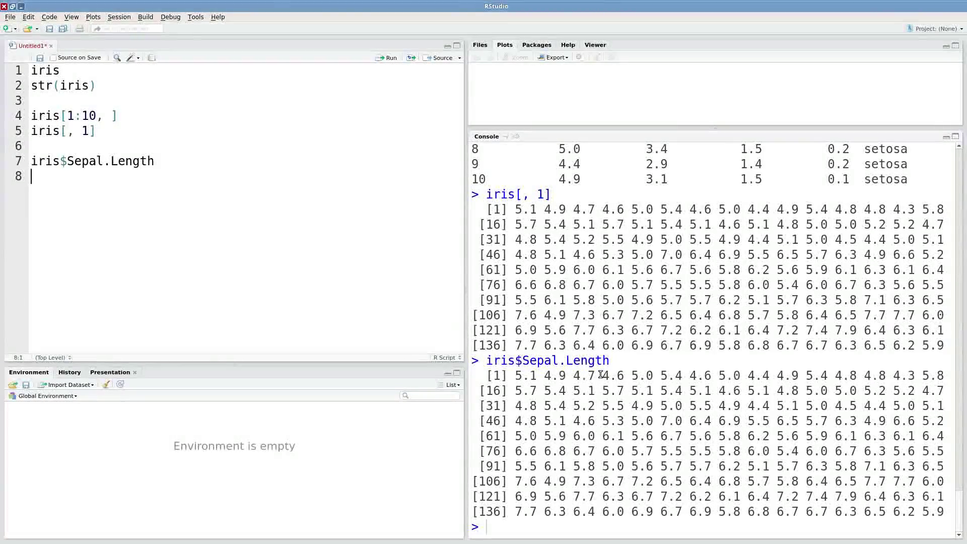
scroll(up, 3)
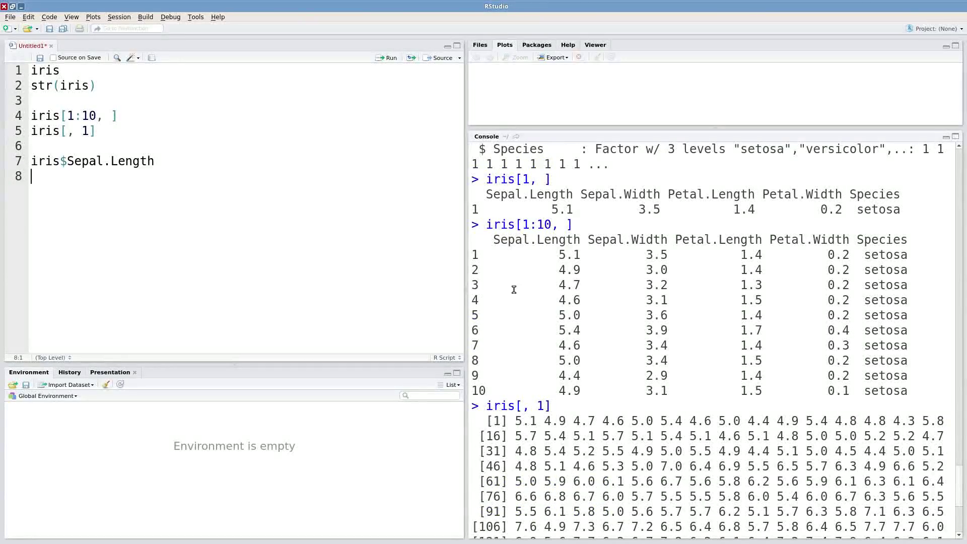
mouse_move(171, 177)
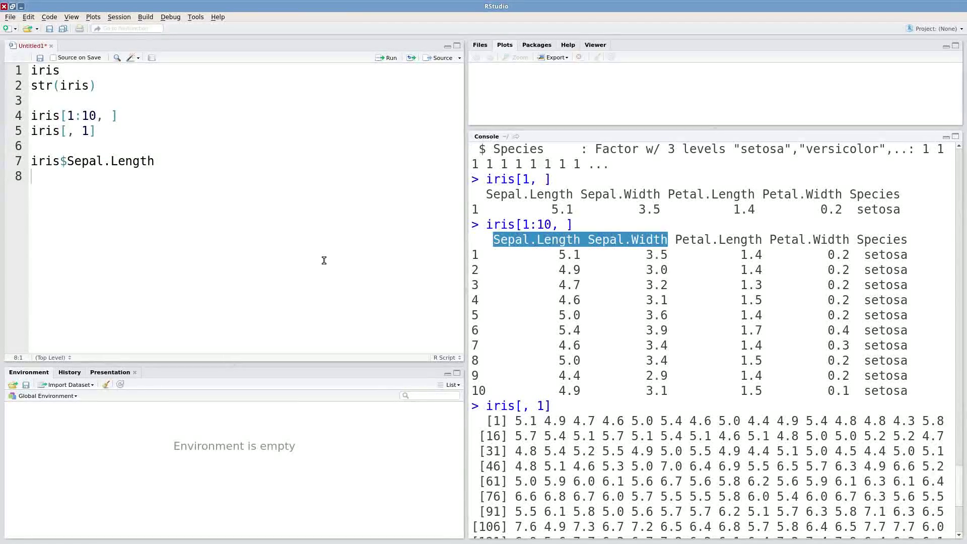
Run iris[c("Sepal.Length", "Sepal.Width")] to print a two-column table of 150 rows.
text(i)
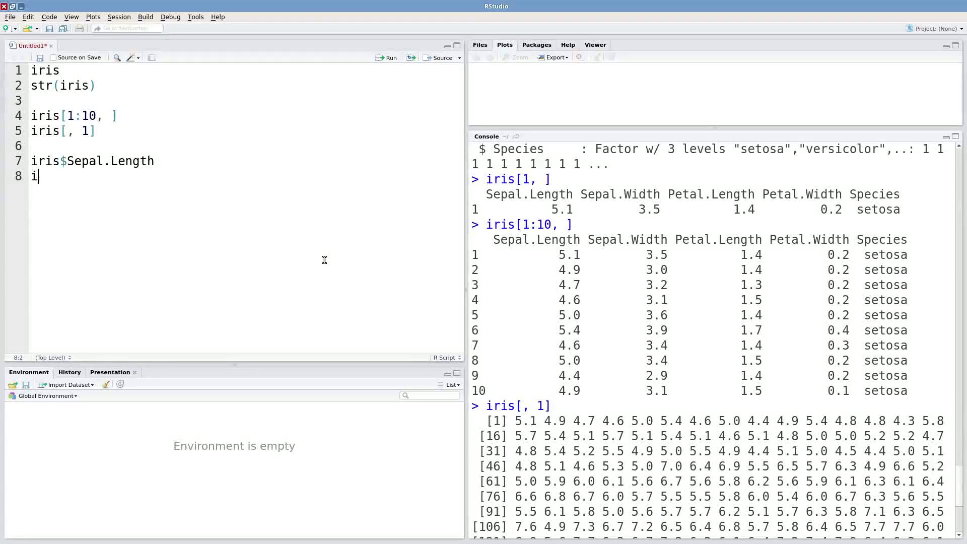
text(ris[)
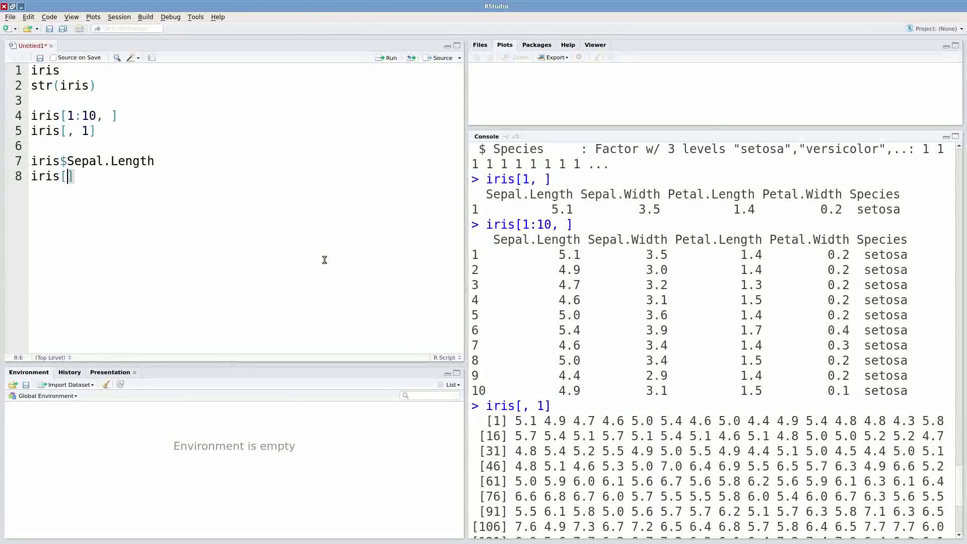
text(c())
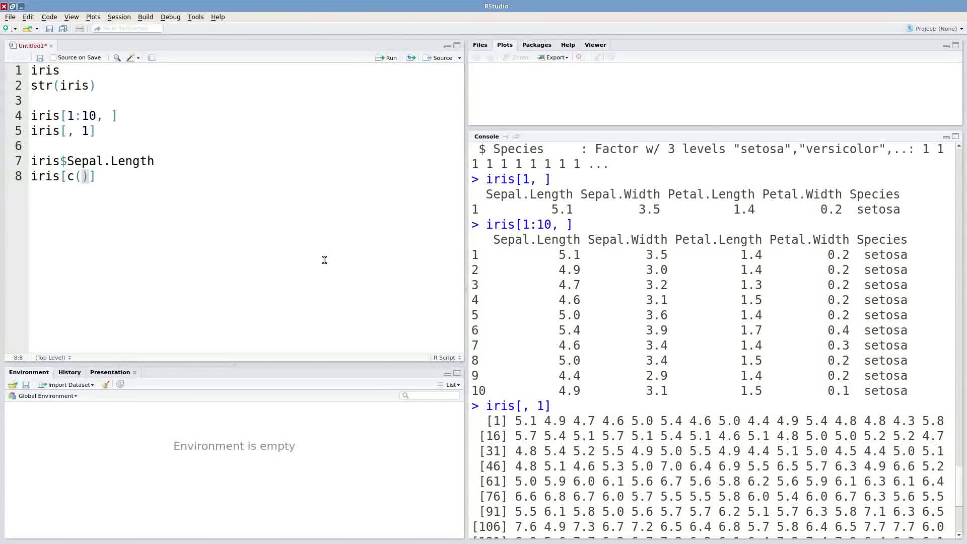
text(")
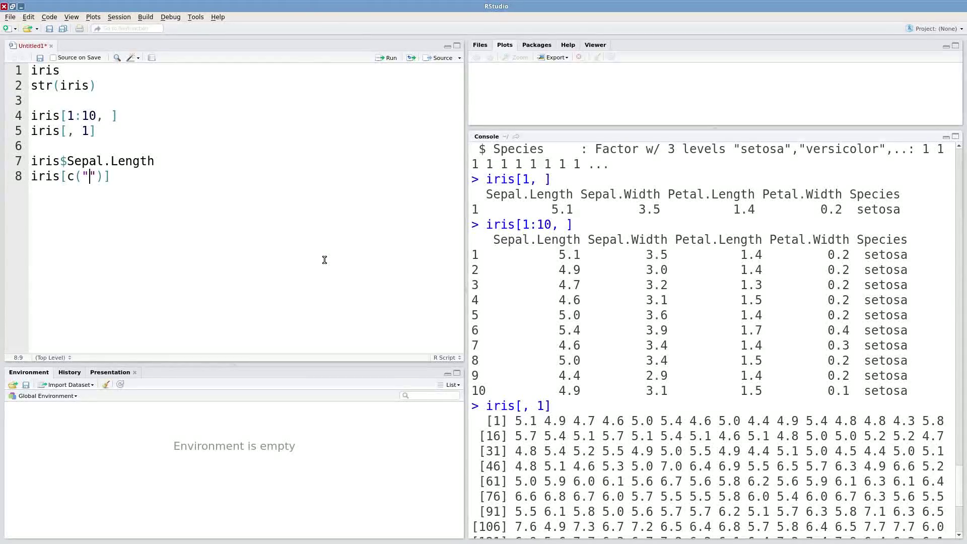
text(Sepa)
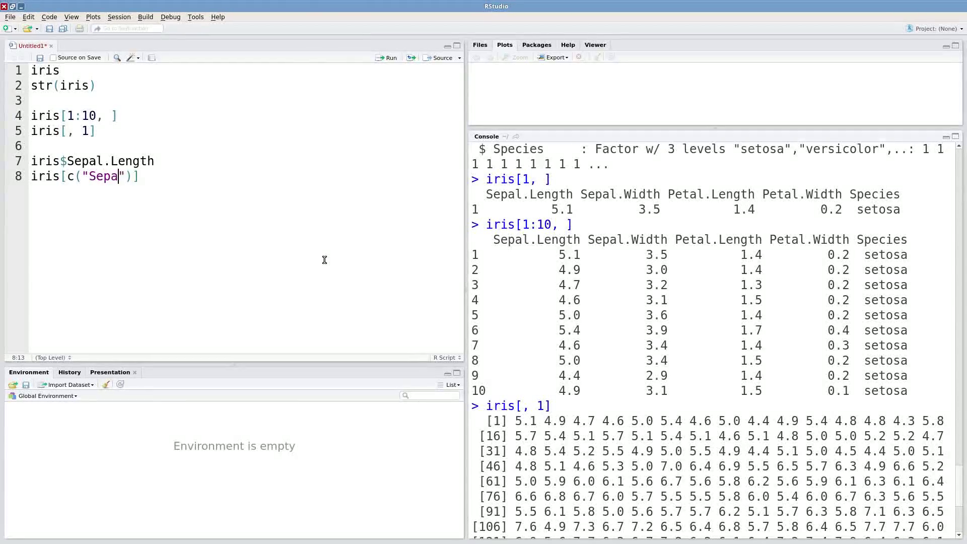
text(l.Length)
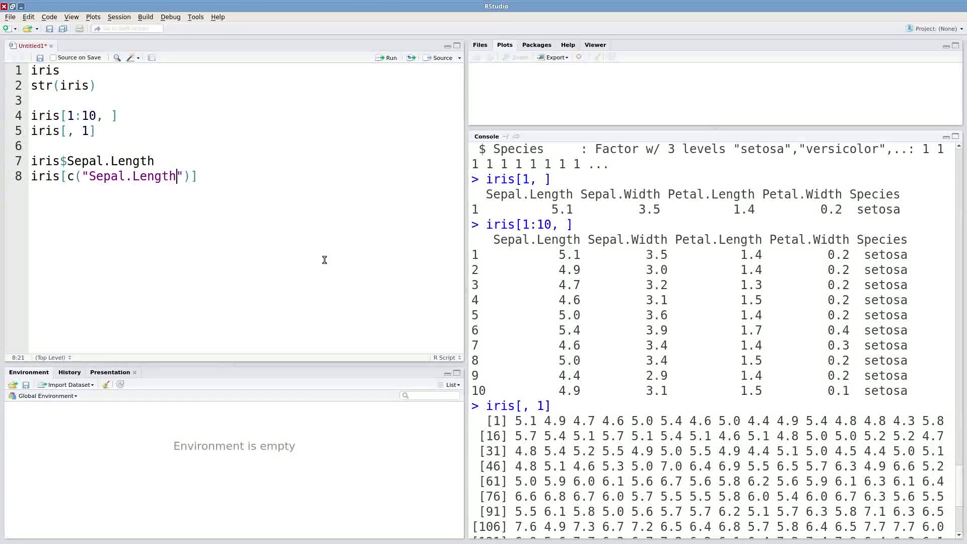
text(, "S")
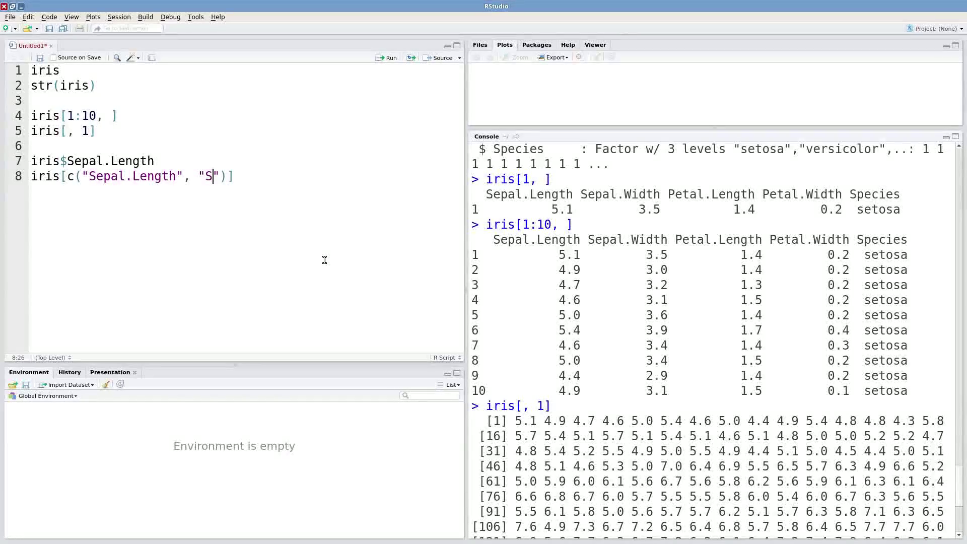
text(epal.Width)
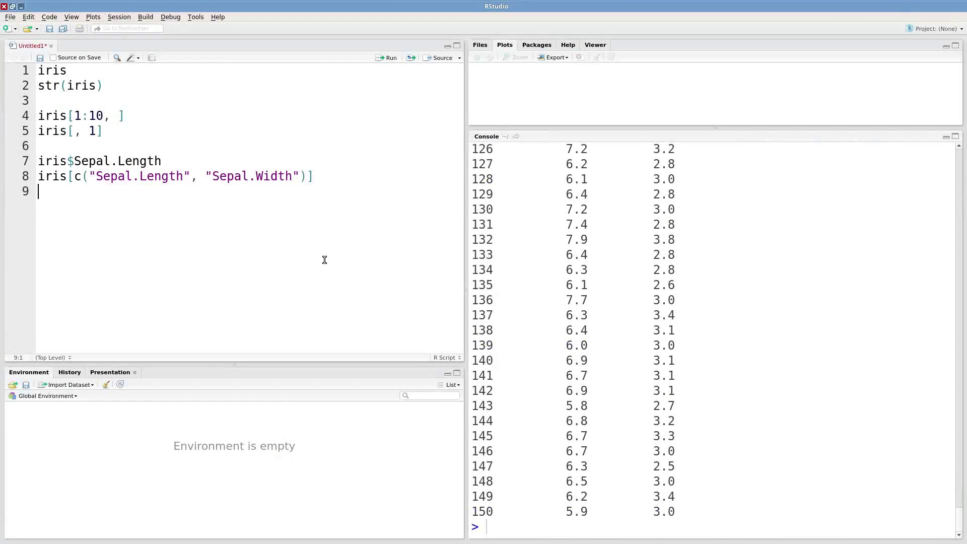
scroll(up, 3)
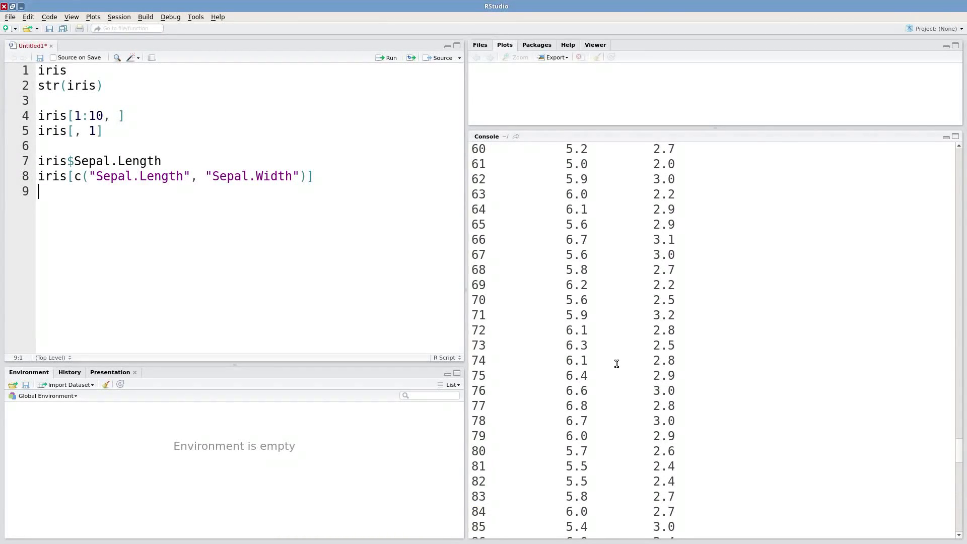
click(391, 57)
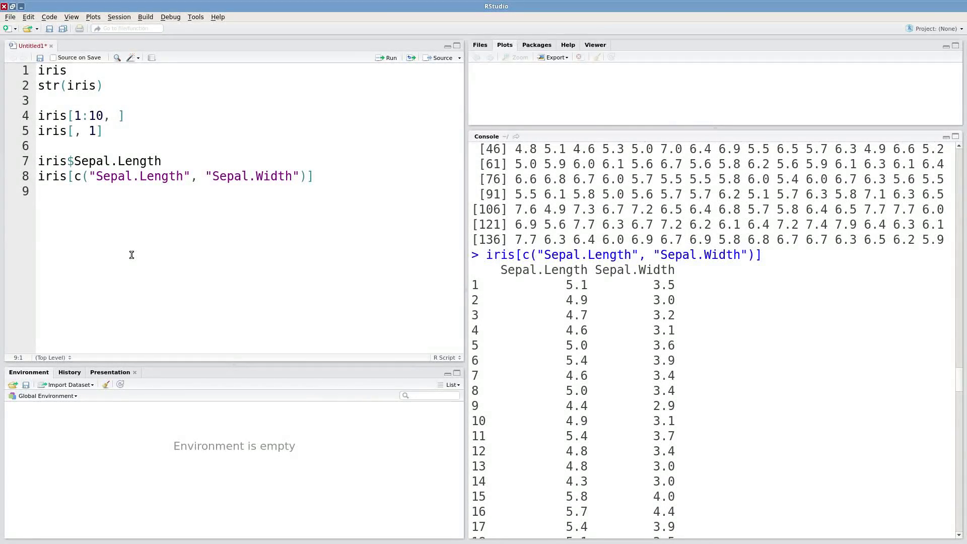
mouse_move(140, 251)
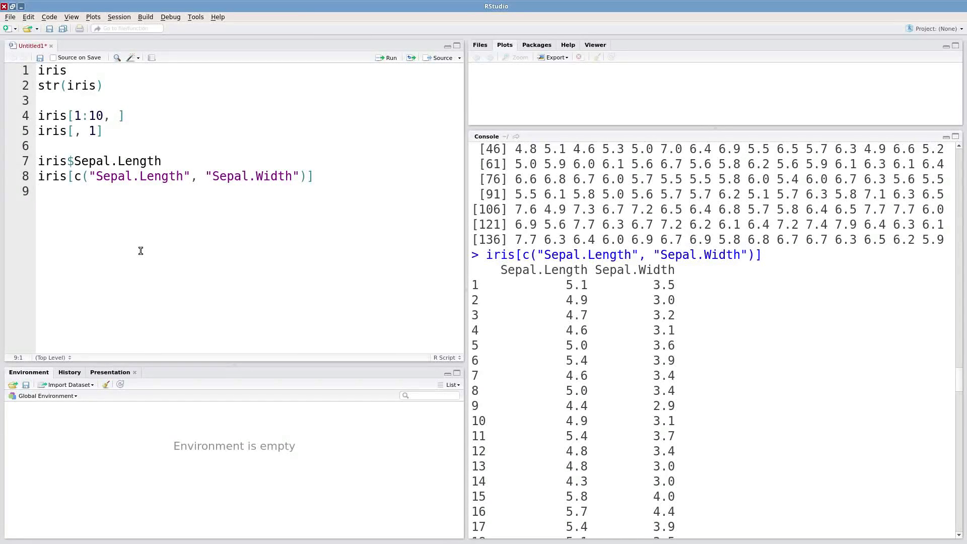
mouse_move(108, 210)
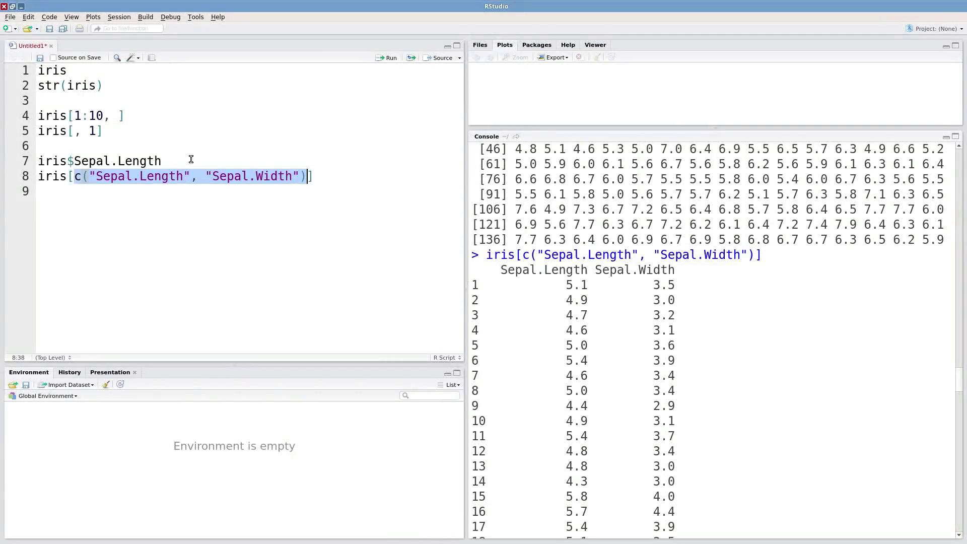
mouse_move(535, 317)
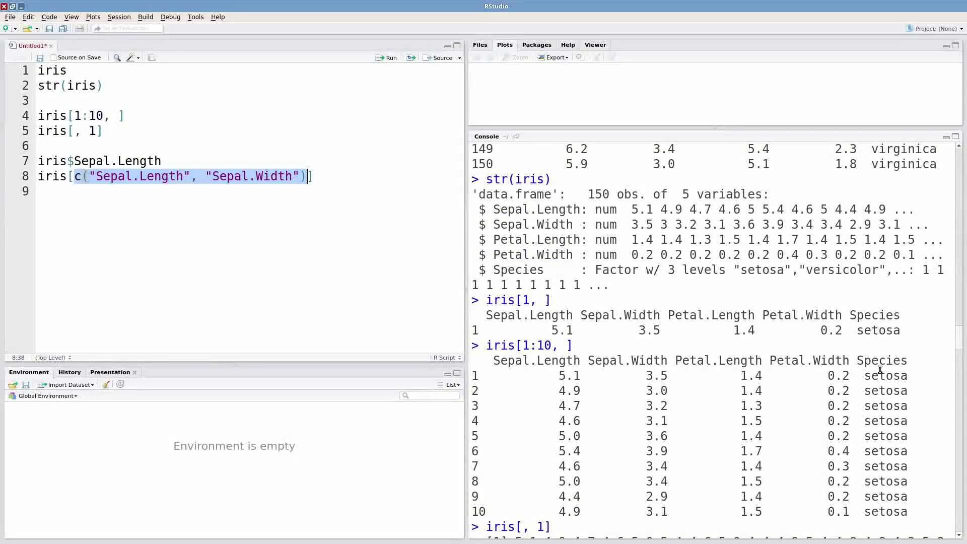
Run iris[iris$Species == "setosa", c("Sepal.Length", "Sepal.Width")] to print the 50 setosa rows.
double_click(885, 375)
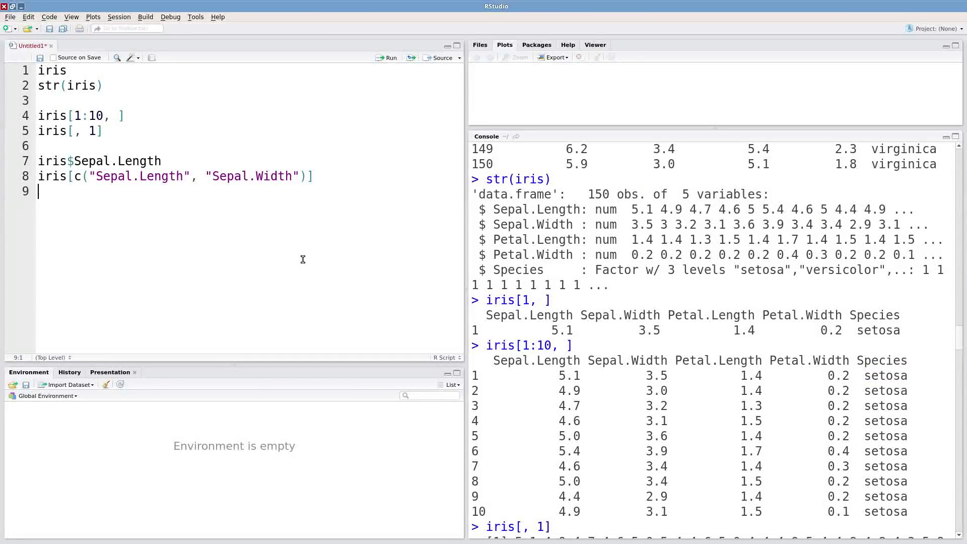
text(iris[])
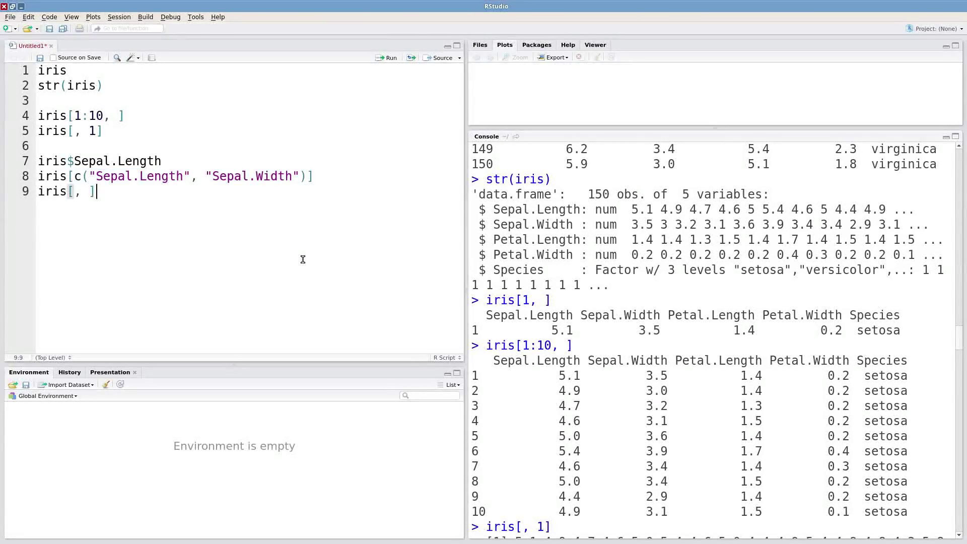
text(c("Sepal.Length", "Sepal.Width")])
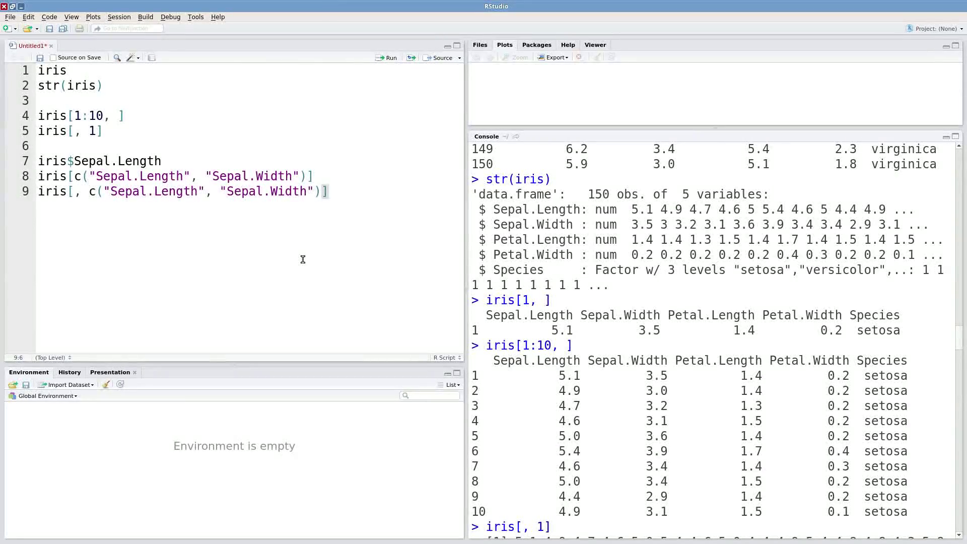
text(iris$Species)
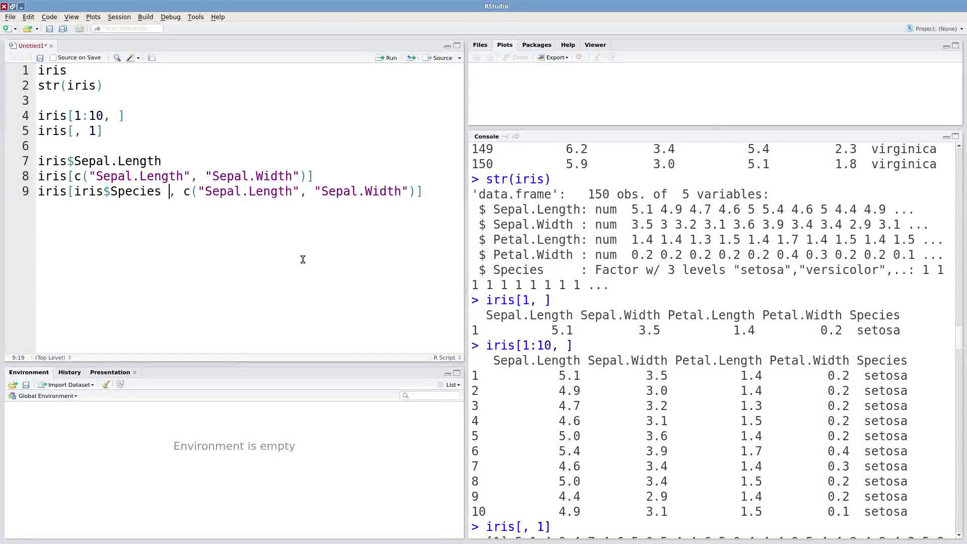
text(==)
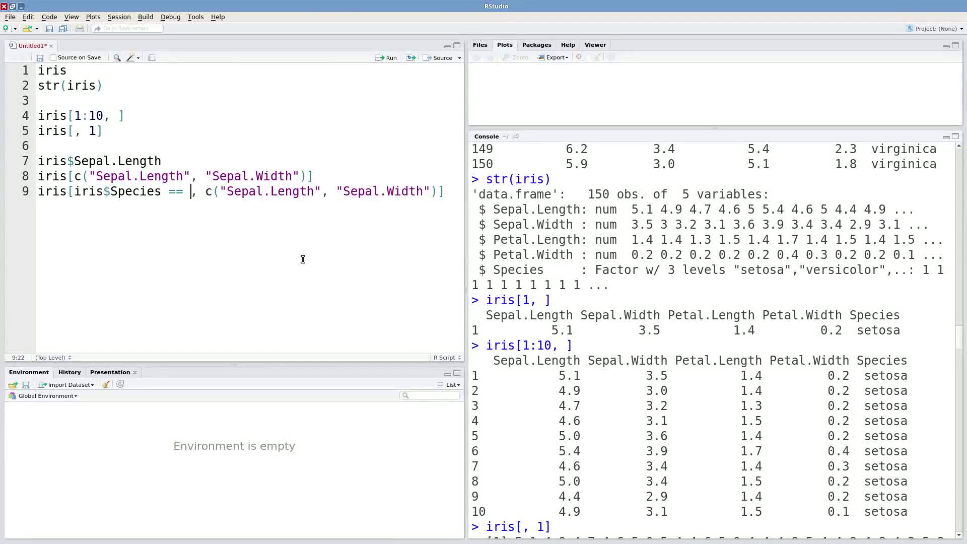
text("setosa")
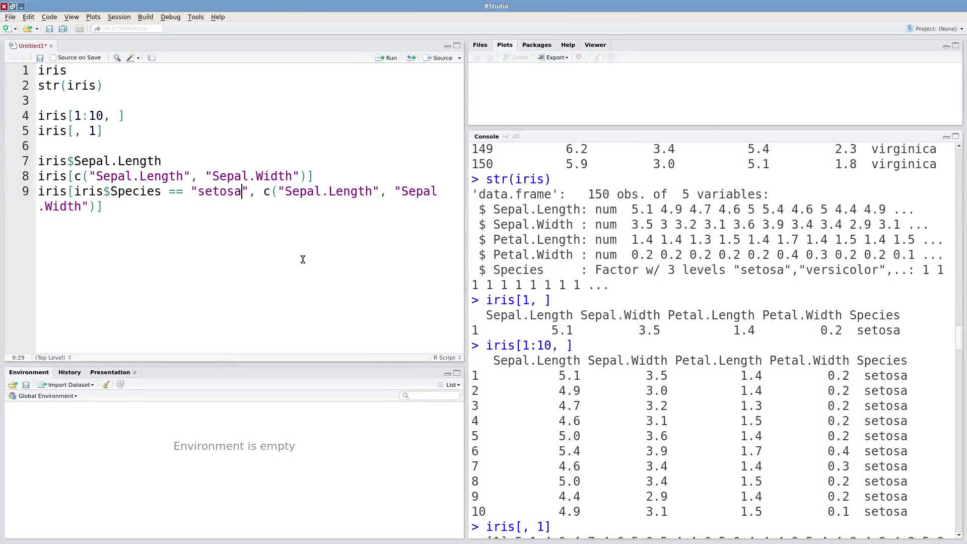
mouse_move(503, 172)
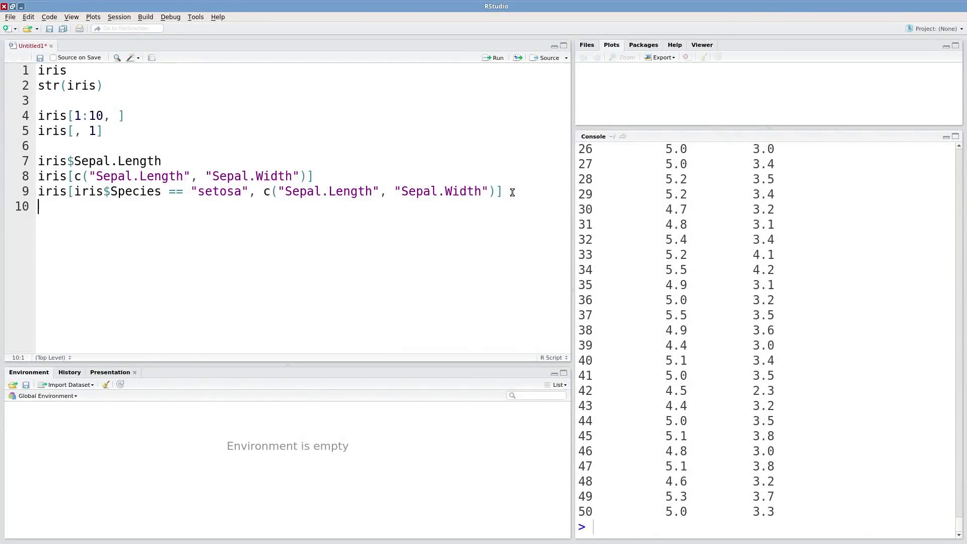
click(493, 57)
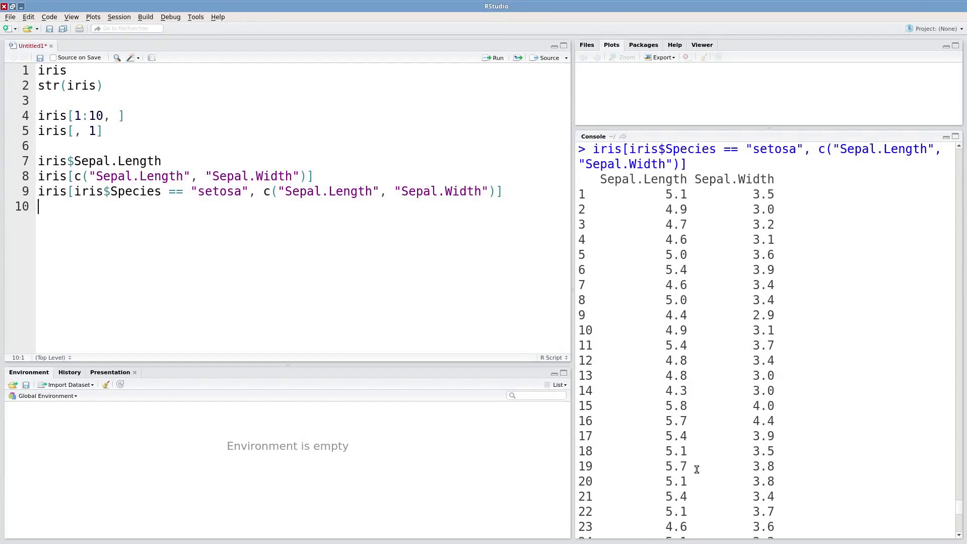